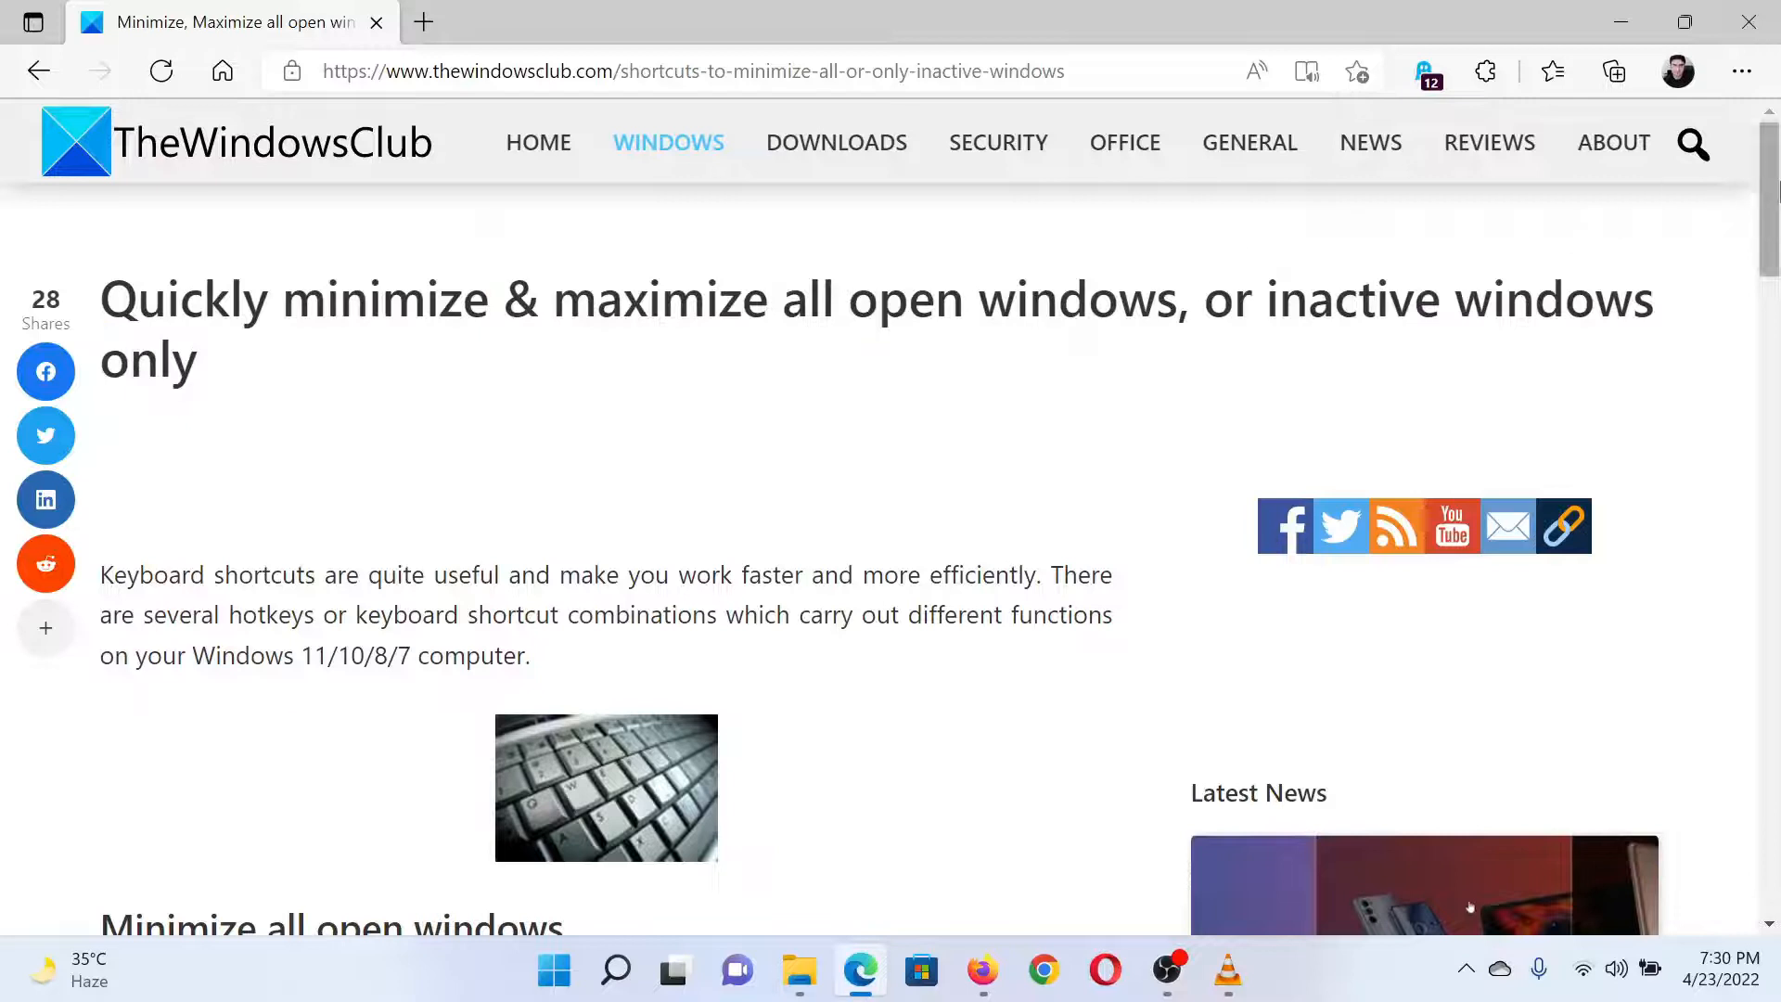
scroll(down, 3)
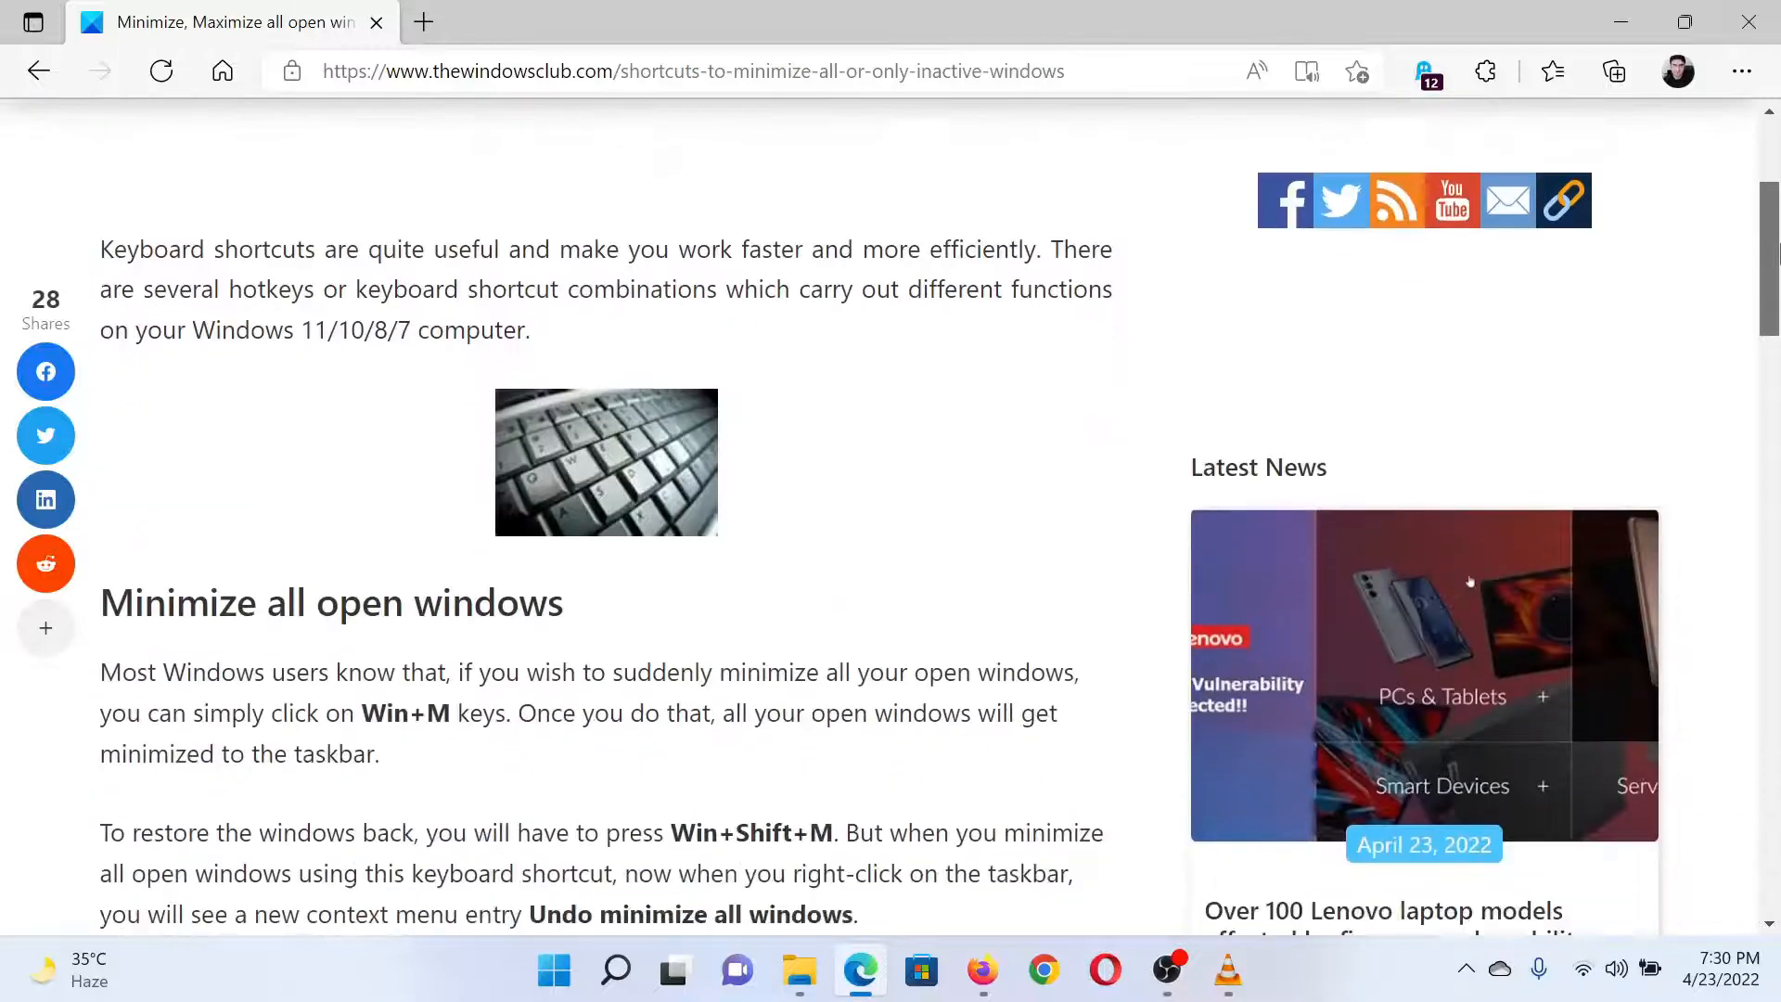
scroll(down, 3)
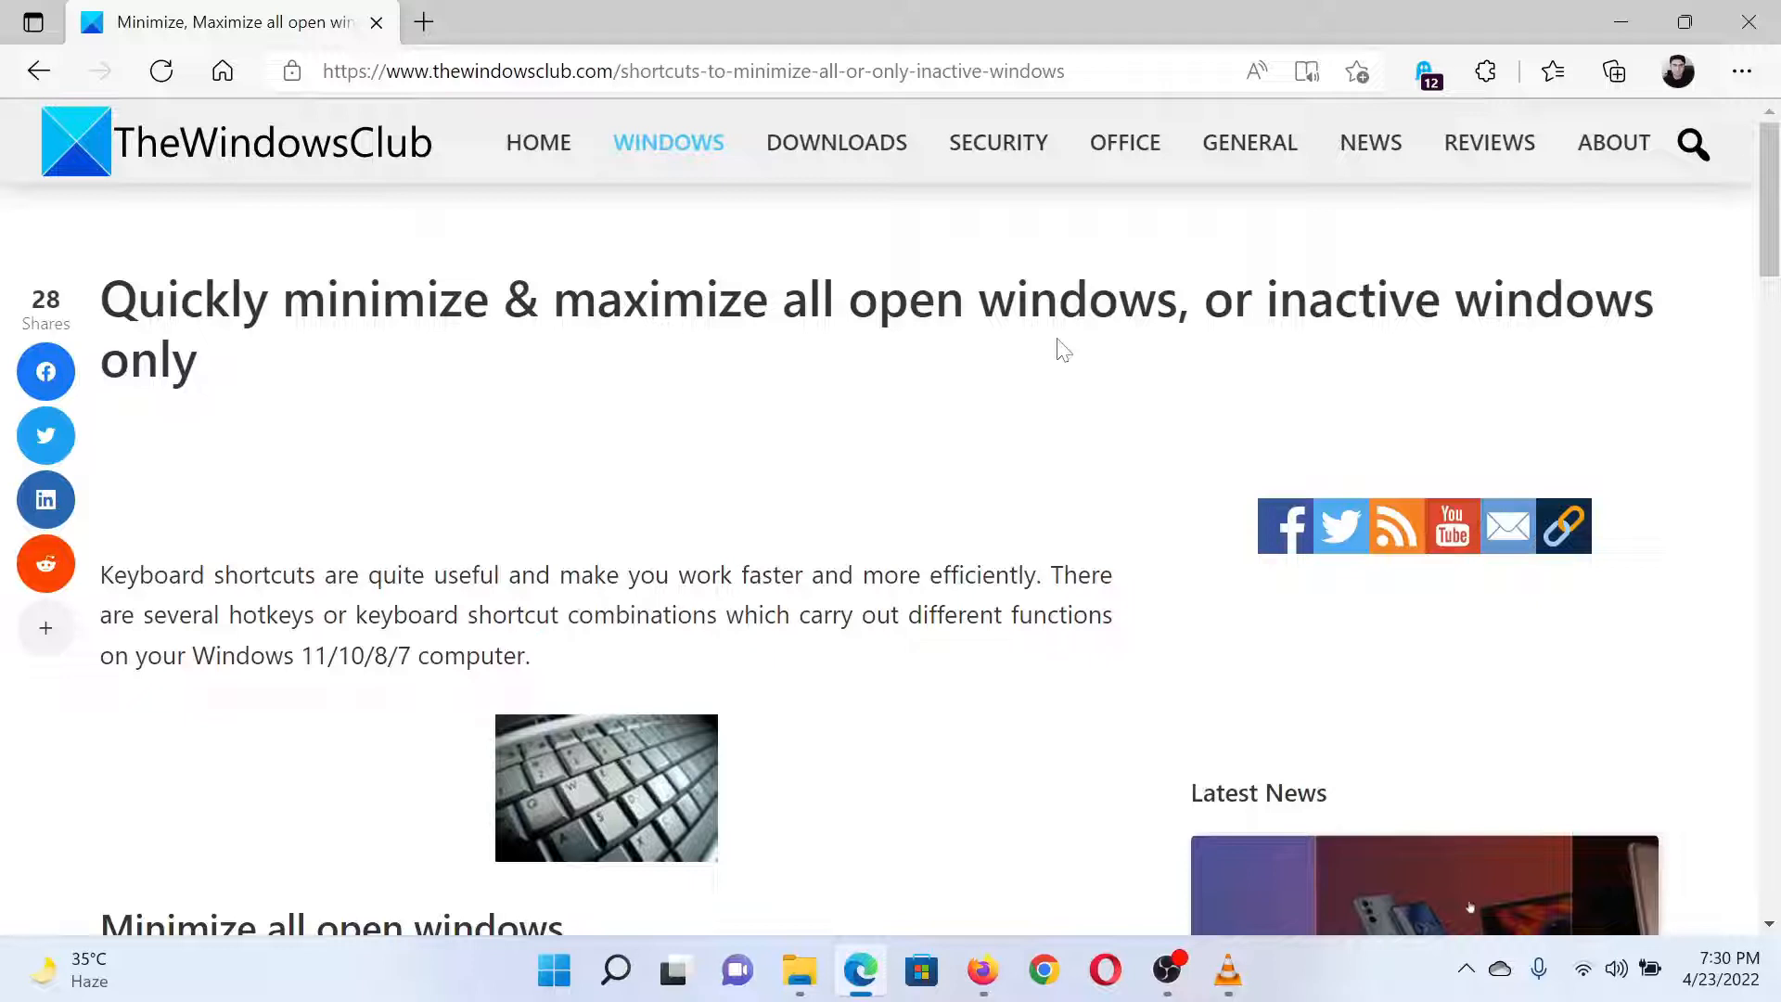
mouse_move(788, 382)
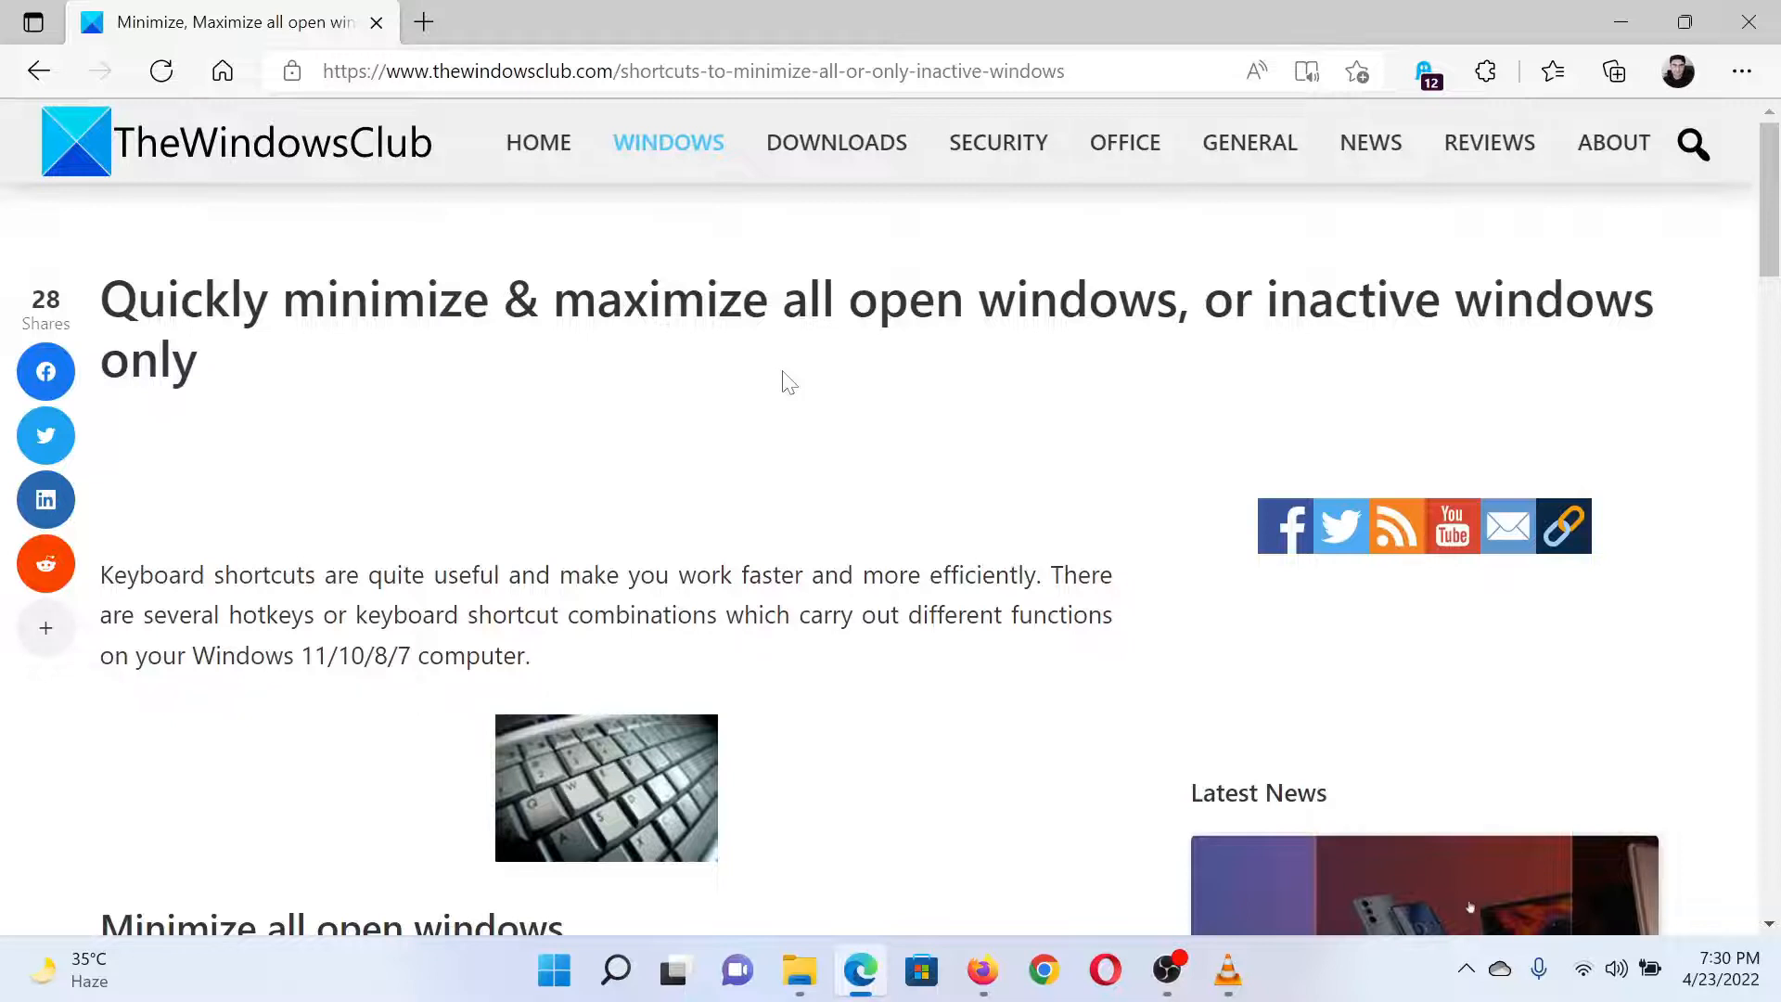
mouse_move(1117, 708)
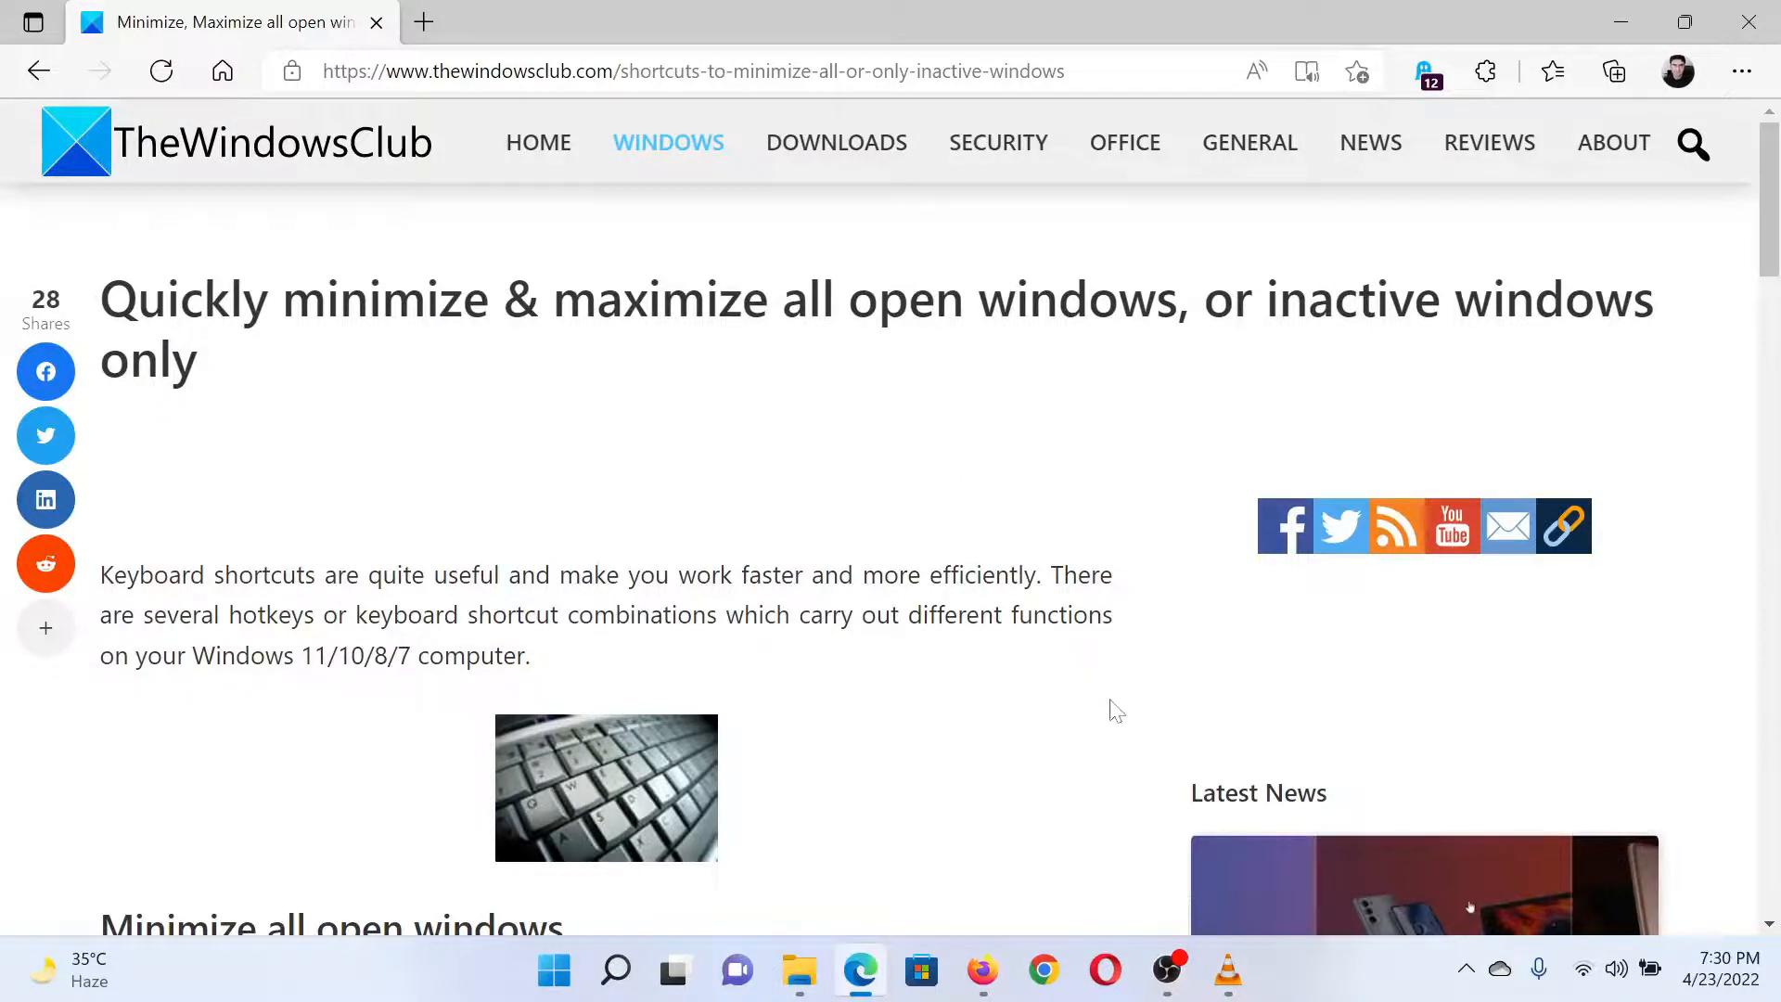